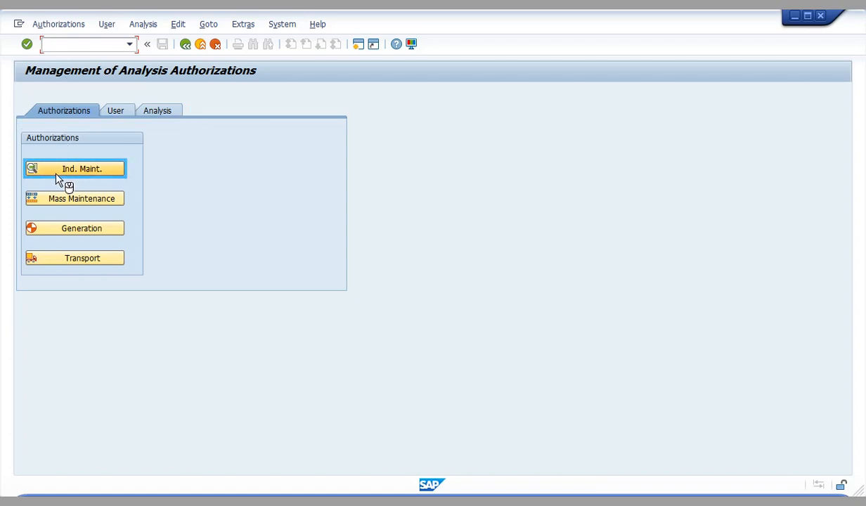
Step: Open analysis authorization JP_AUTH4 for editing via individual maintenance
left_click(81, 168)
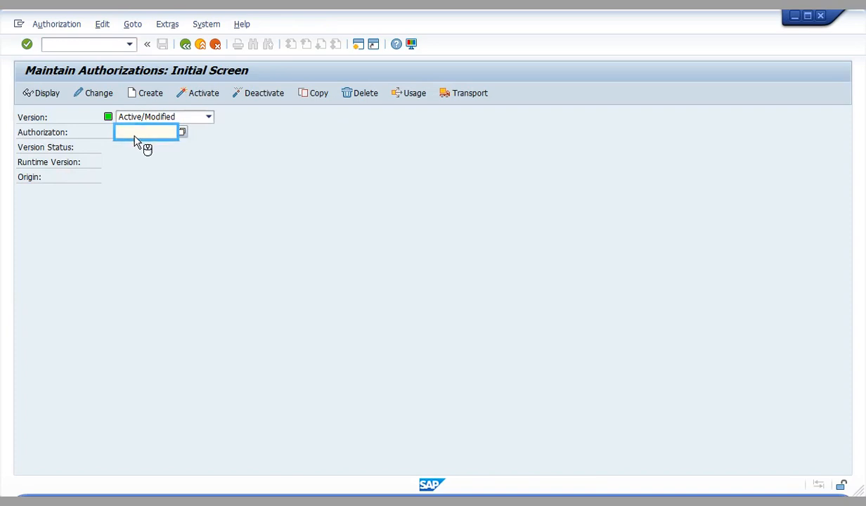
type("JP_AUTH4")
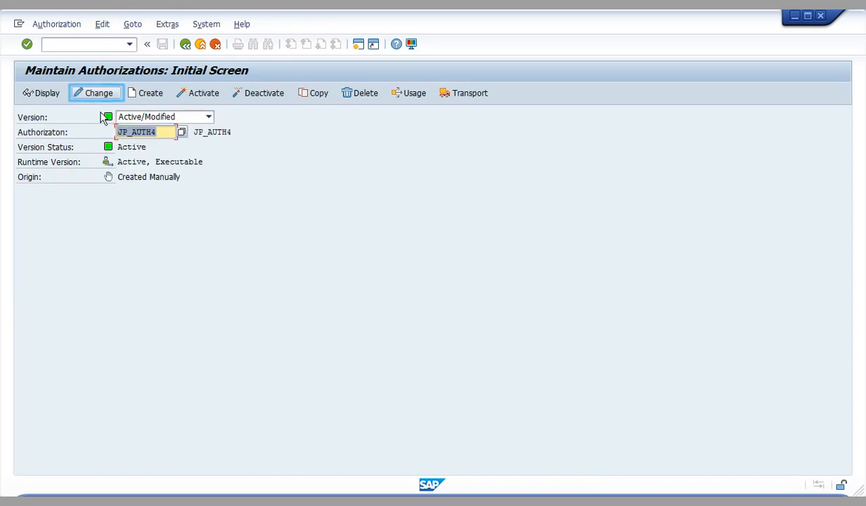
left_click(95, 93)
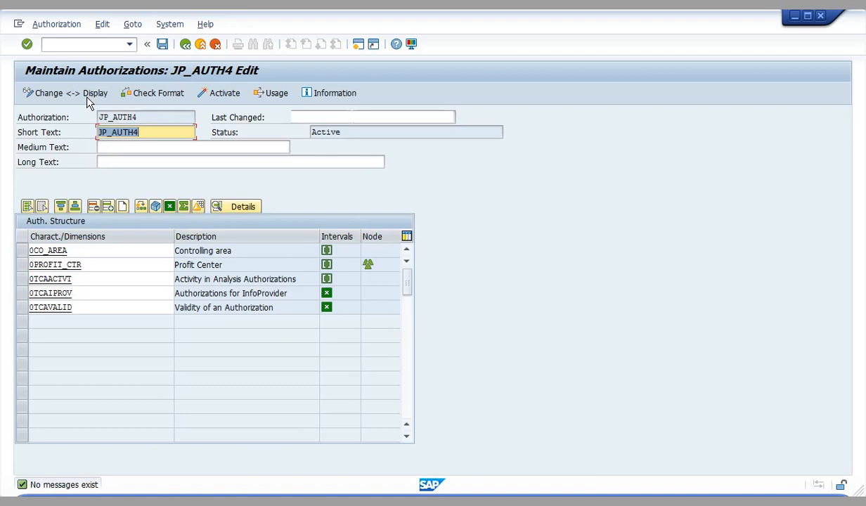
left_click(55, 264)
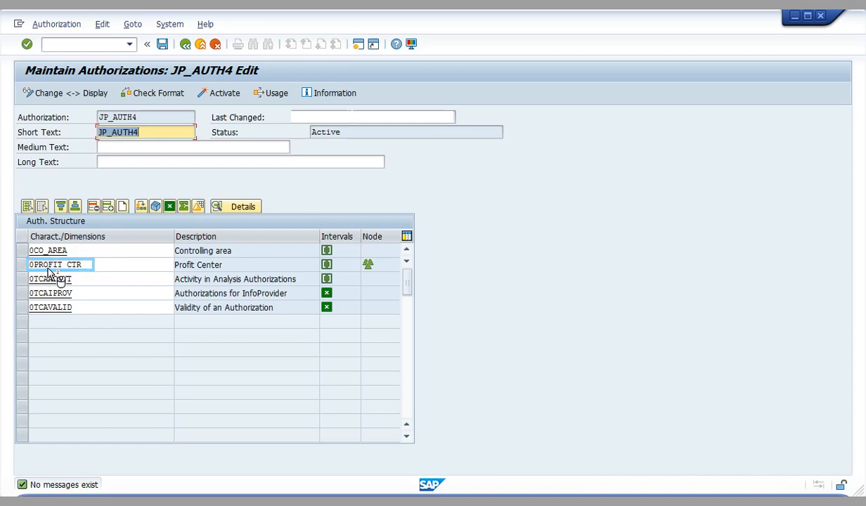
double_click(55, 264)
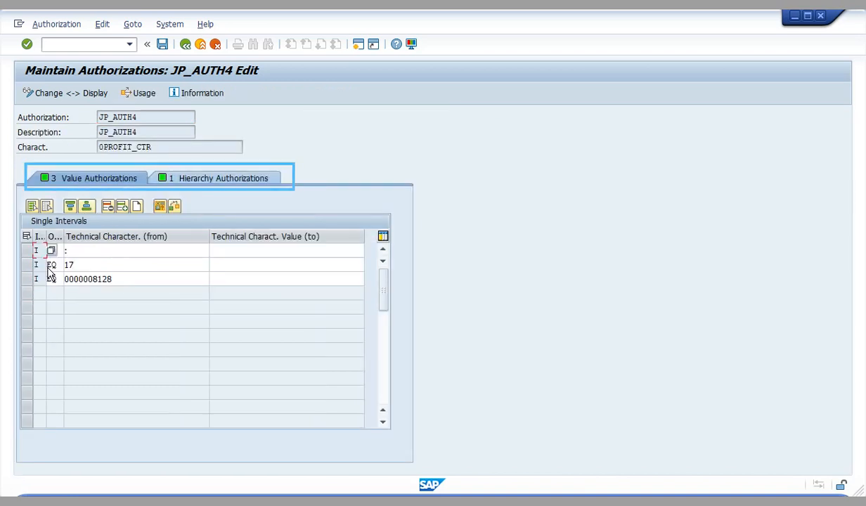
left_click(91, 177)
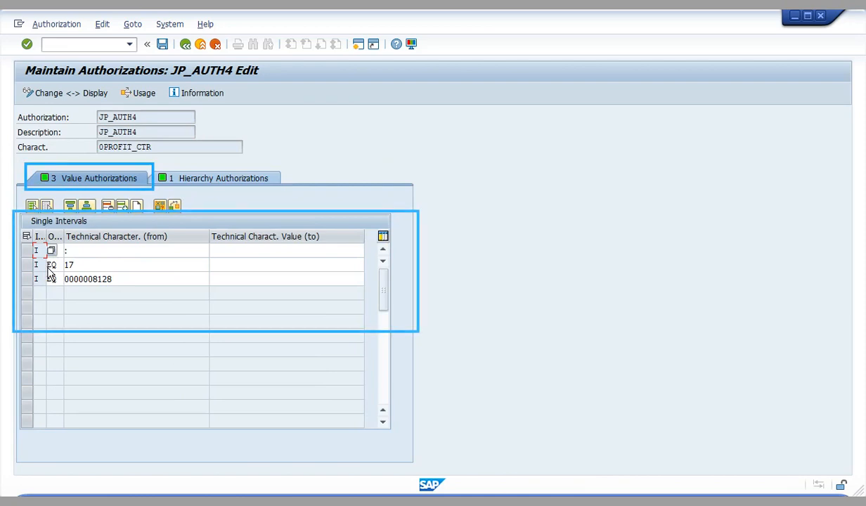
left_click(222, 177)
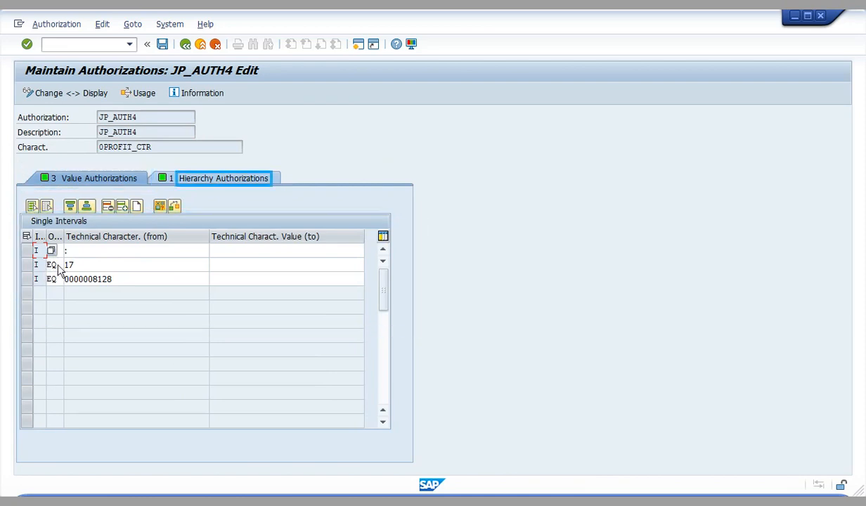
left_click(222, 177)
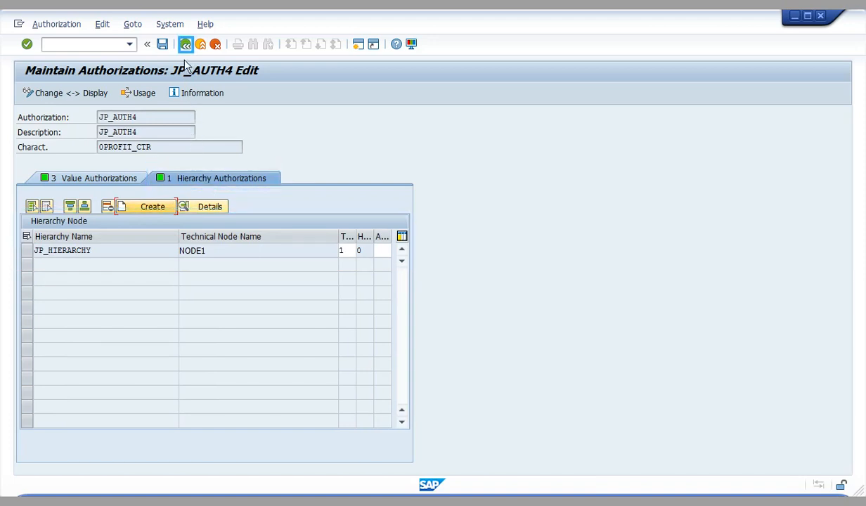
left_click(185, 43)
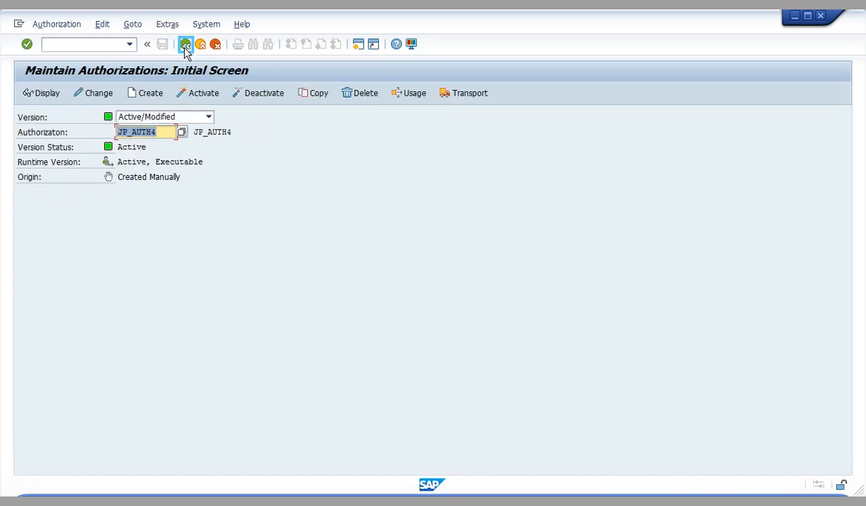
Step: Open user JP_TEST2's individual authorization assignments in change mode
left_click(186, 44)
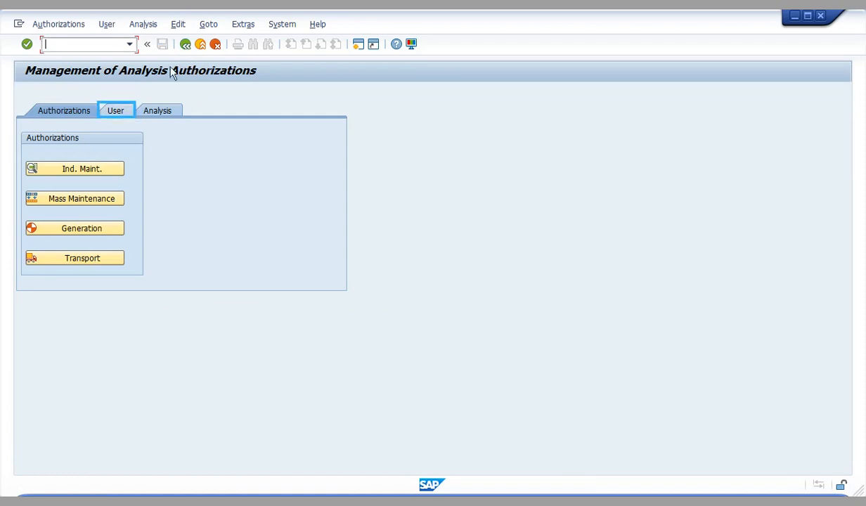
left_click(116, 110)
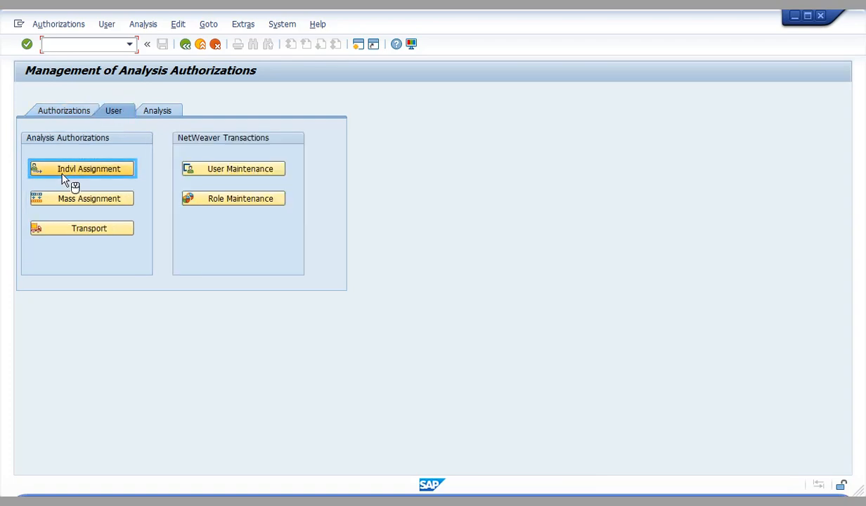
left_click(81, 168)
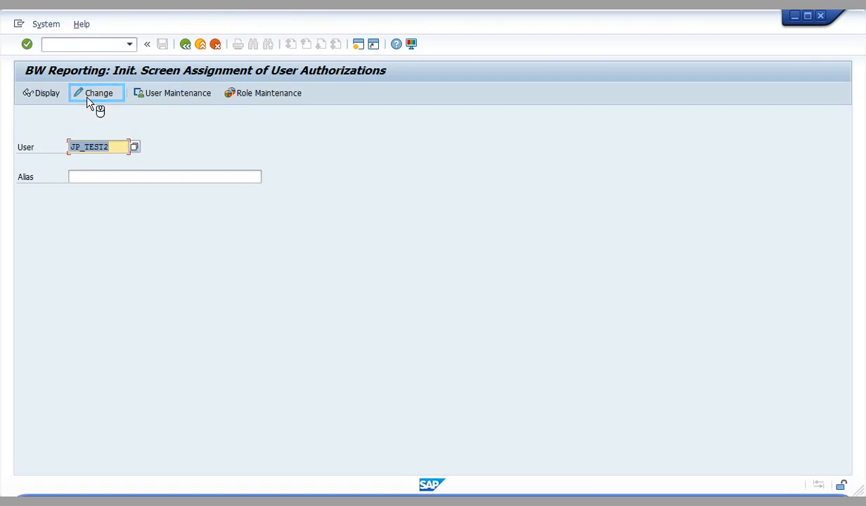
left_click(98, 93)
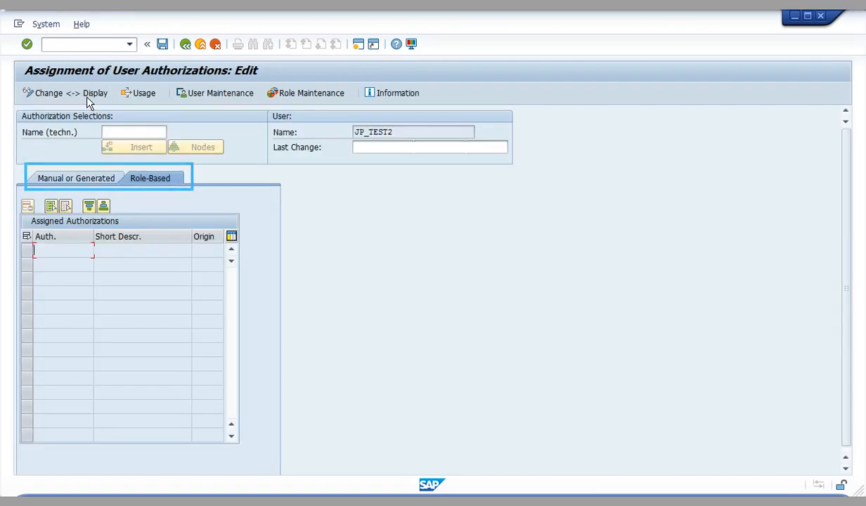
Step: Check JP_TEST2's empty role-based list, then show its manual assignments
left_click(149, 177)
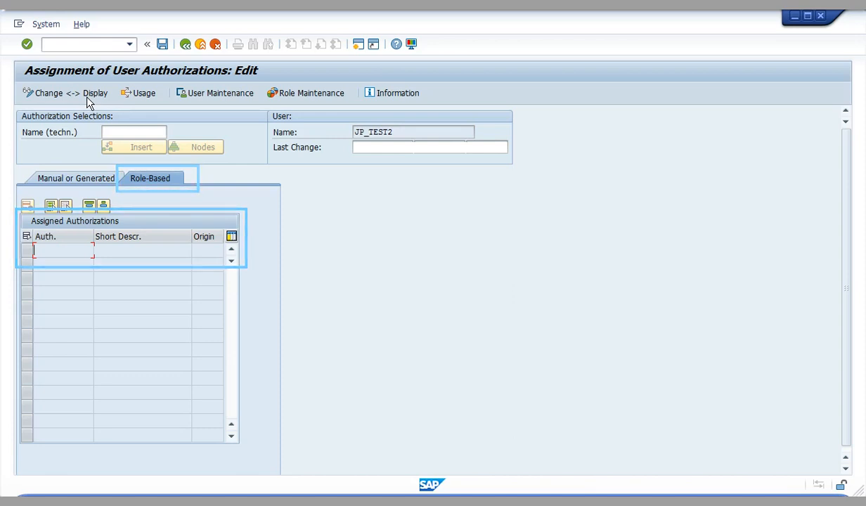
mouse_move(310, 93)
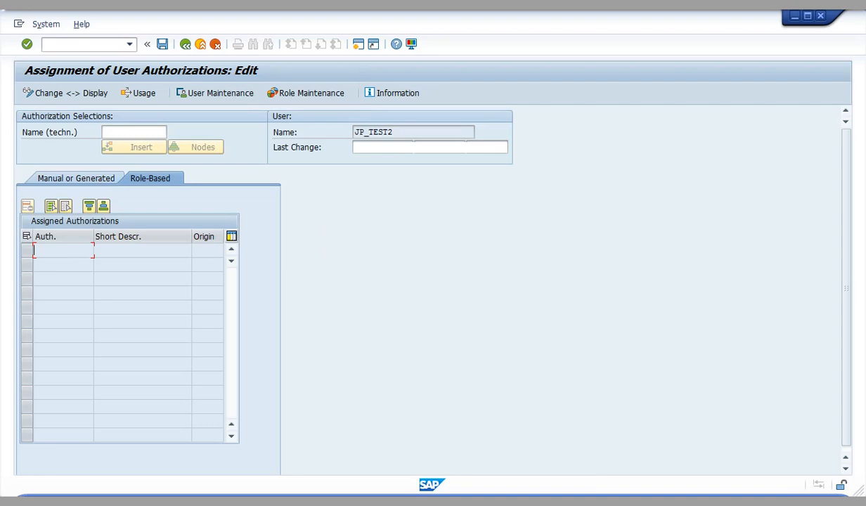
left_click(75, 177)
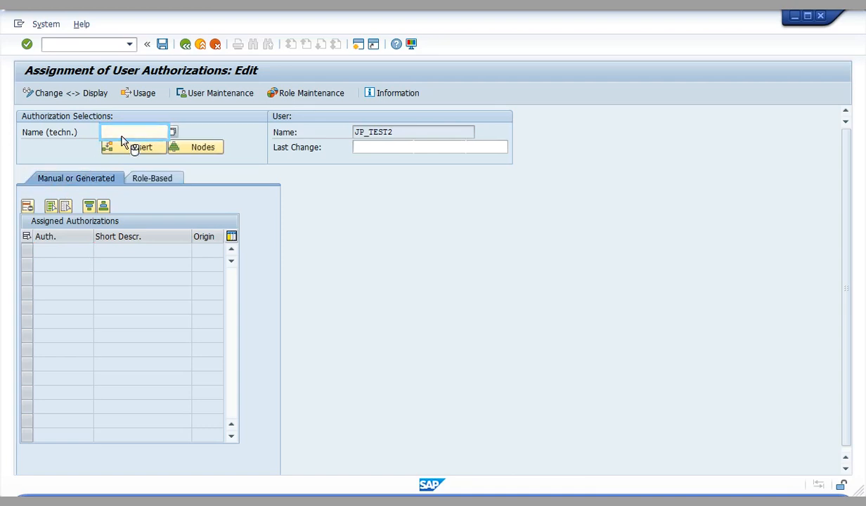
Step: Insert JP_AUTH4 into JP_TEST2's manual assignments and glance at its definition
left_click(133, 132)
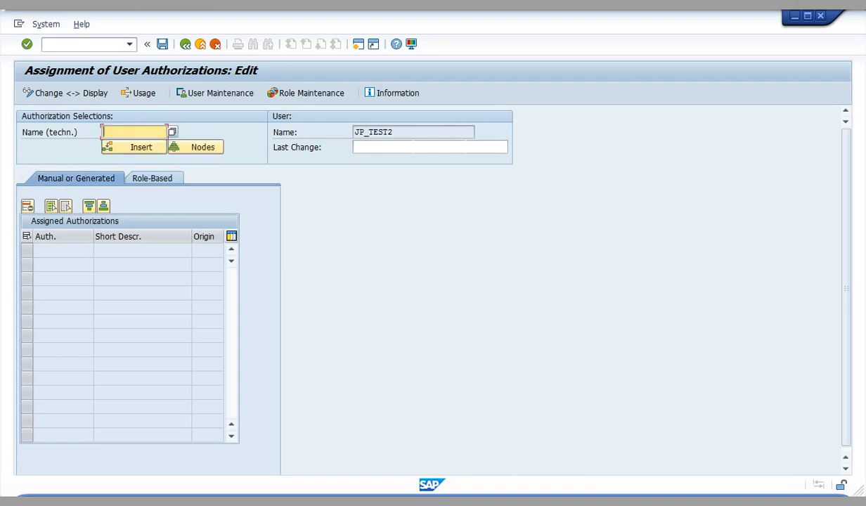
type("JP_AUTH4")
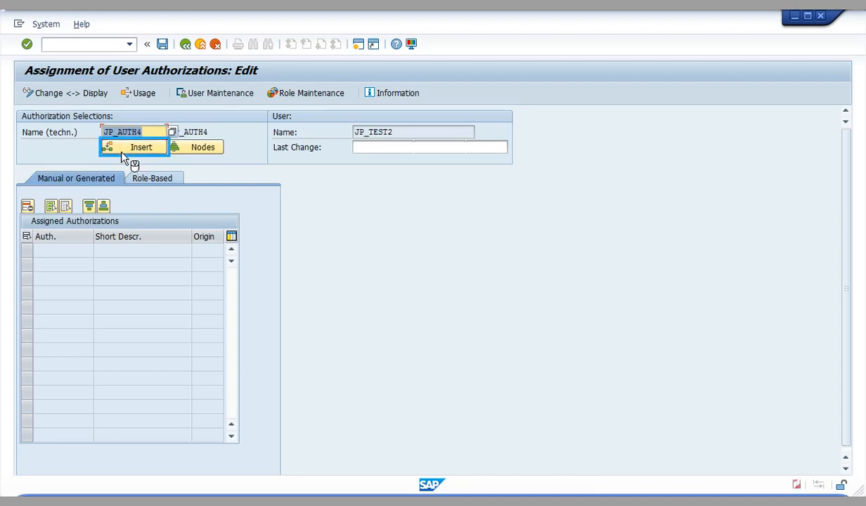
left_click(140, 147)
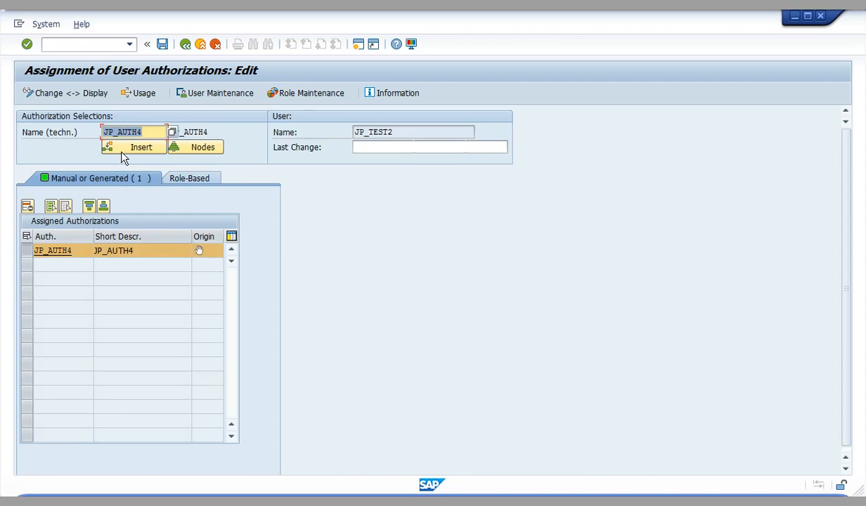
left_click(52, 250)
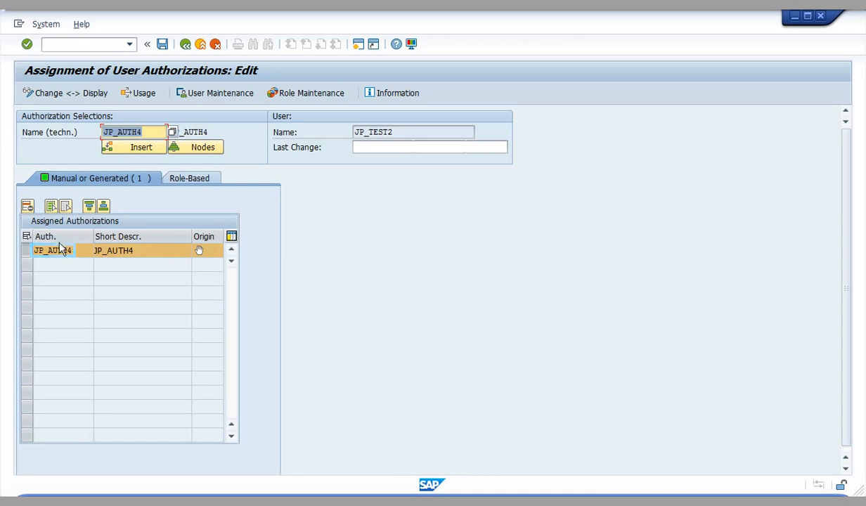
double_click(50, 250)
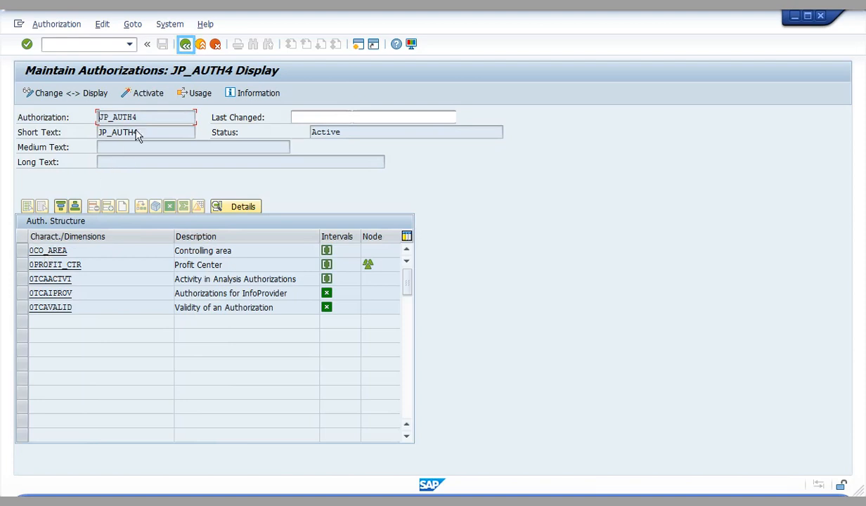
left_click(185, 43)
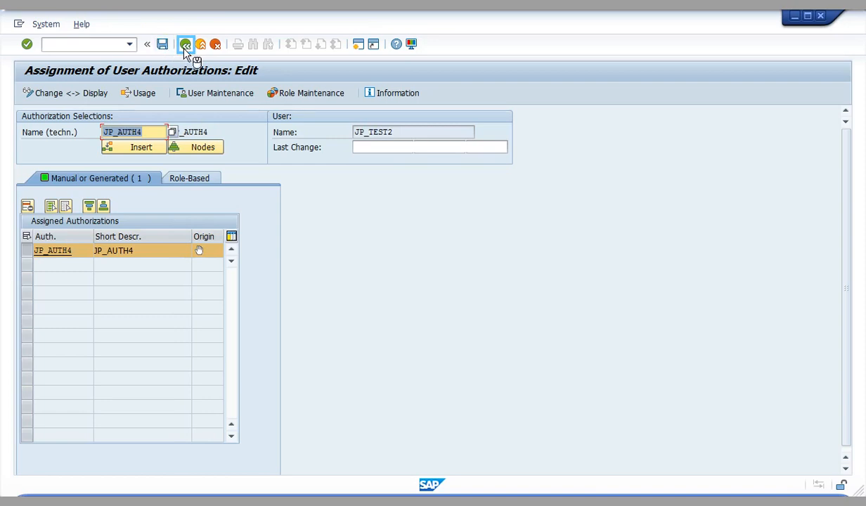
Step: Return to the authorization management overview and show the Analysis tools
left_click(186, 44)
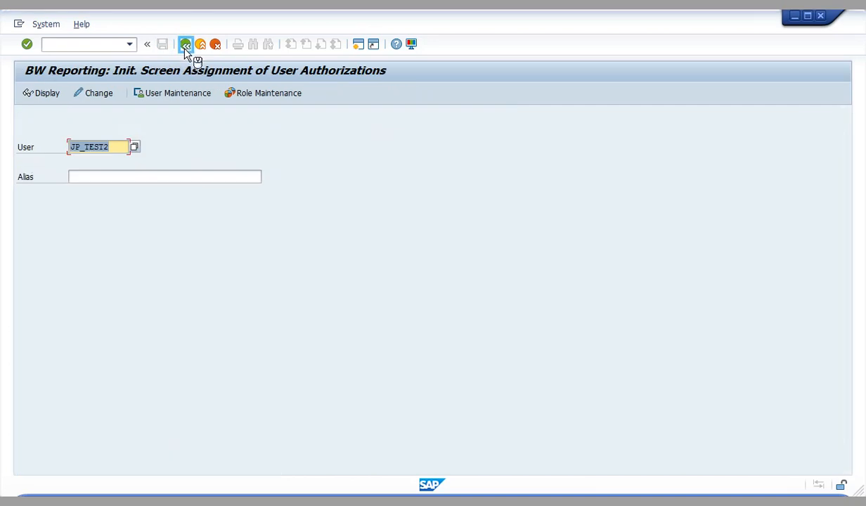
left_click(186, 43)
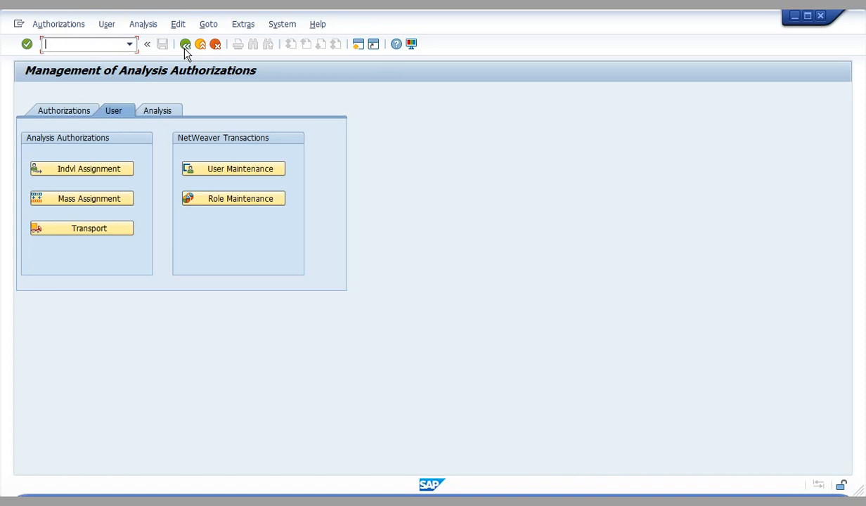
left_click(157, 110)
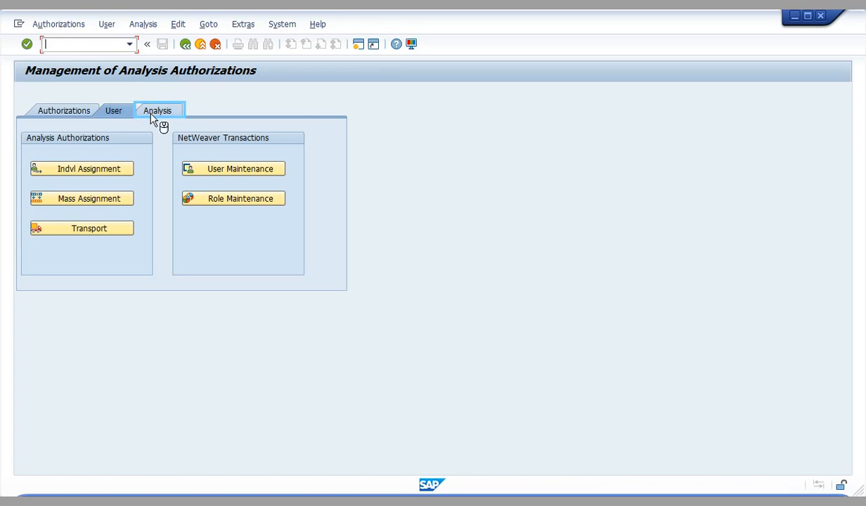
left_click(156, 110)
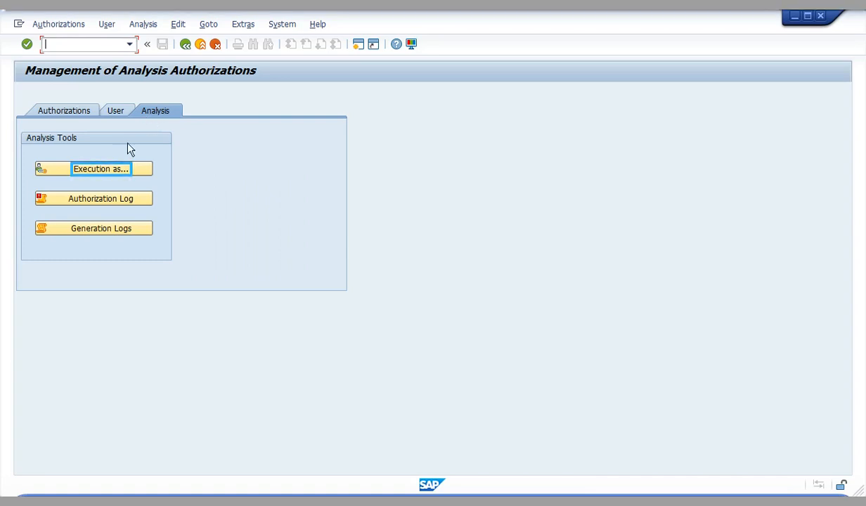
Step: Start RSRT Query Monitor as JP_TEST2 via Execution as... with log switched on
left_click(101, 169)
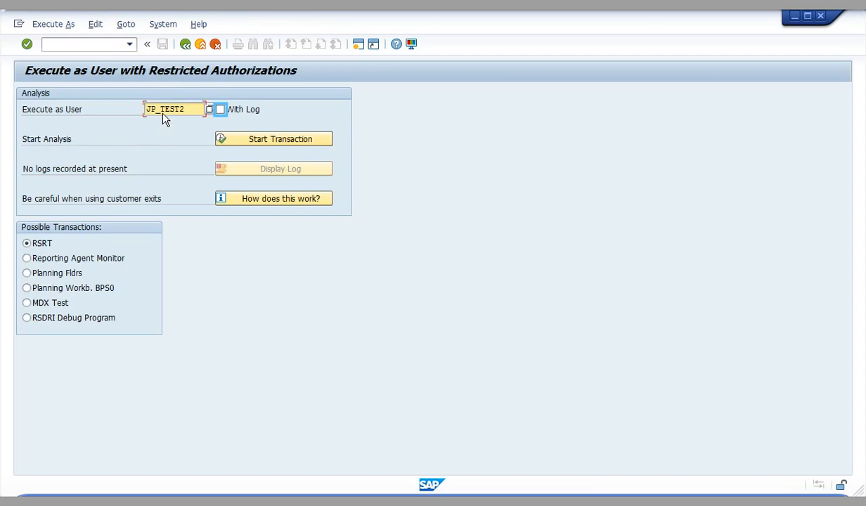
left_click(220, 110)
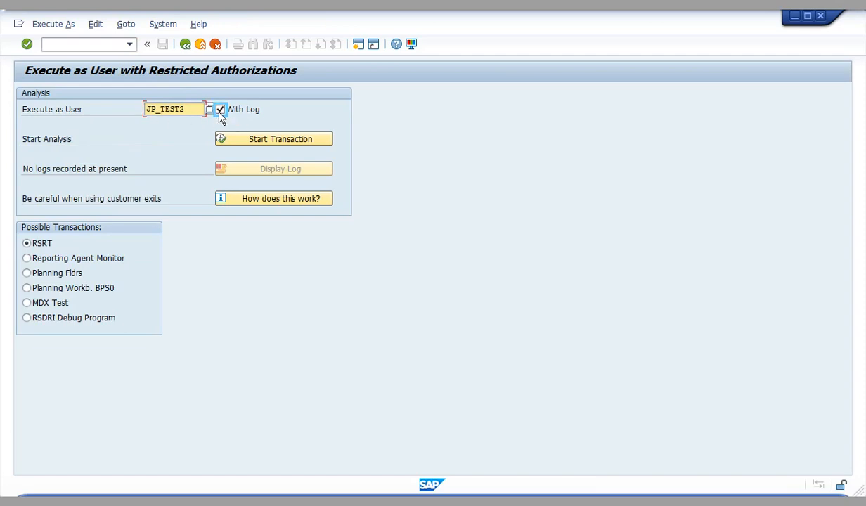
left_click(219, 110)
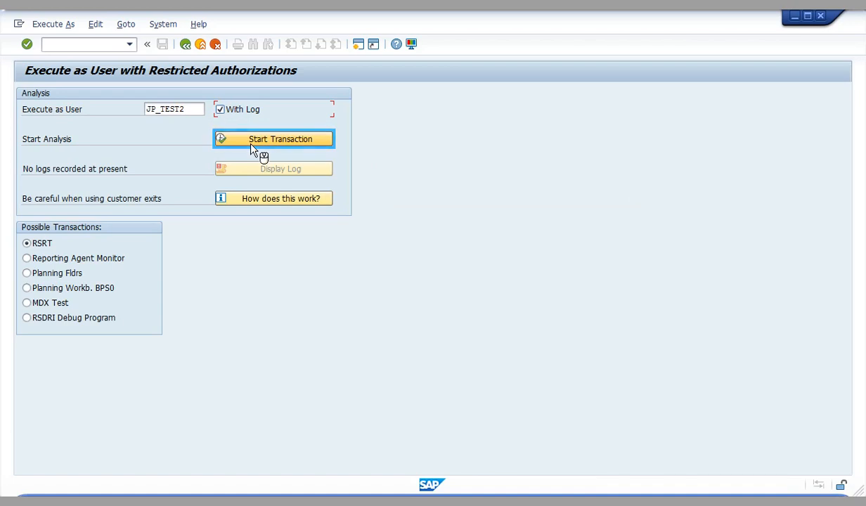
left_click(273, 139)
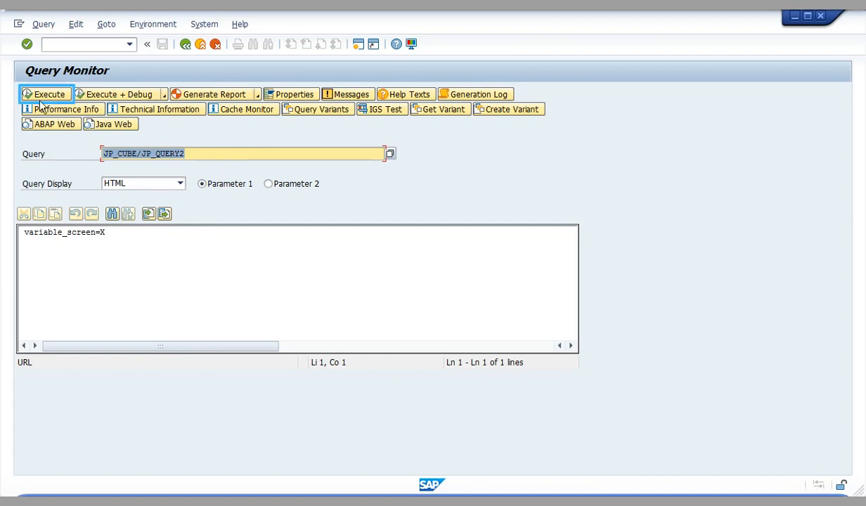
Step: Execute JP_CUBE/JP_QUERY2 as JP_TEST2, getting No Authorization, then go back
left_click(45, 94)
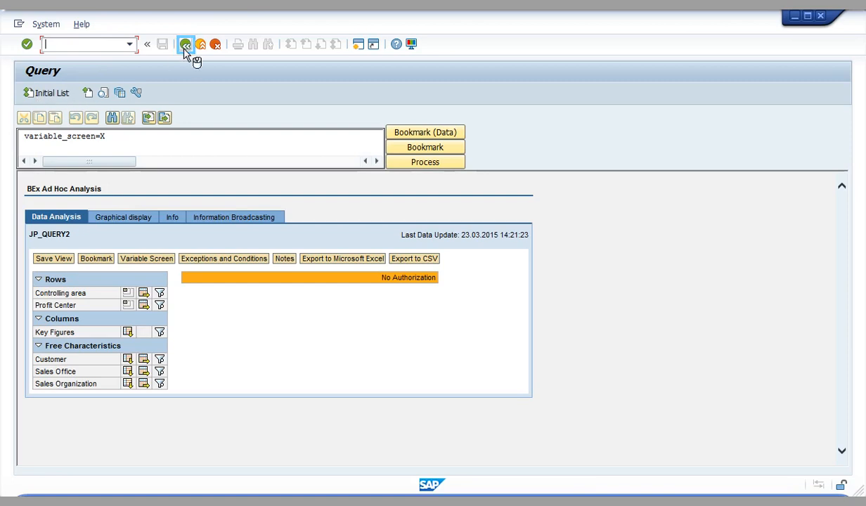
left_click(186, 44)
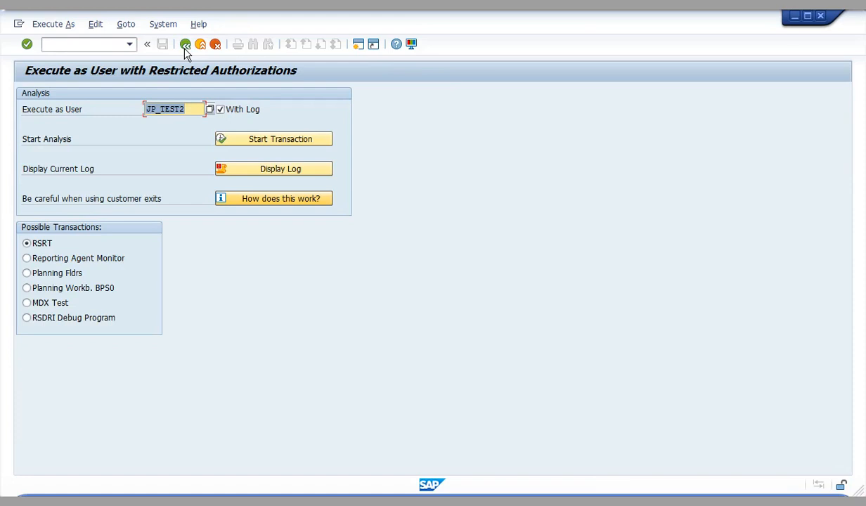
mouse_move(272, 168)
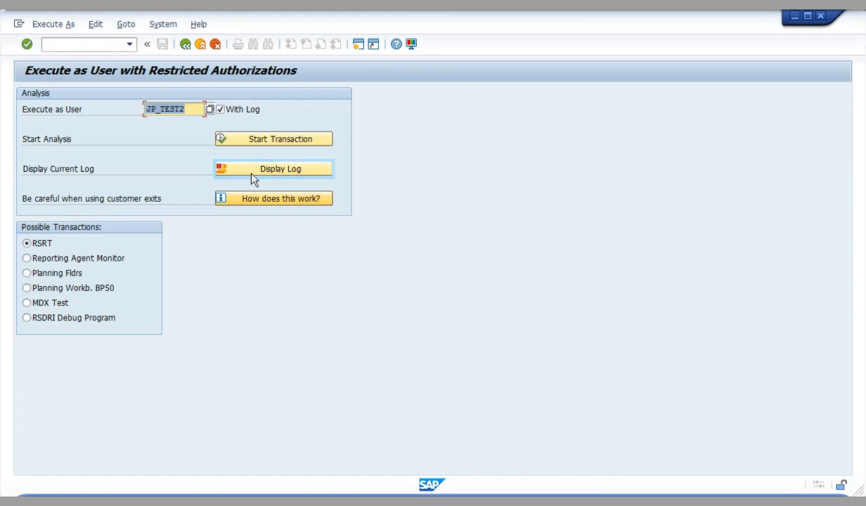
left_click(272, 169)
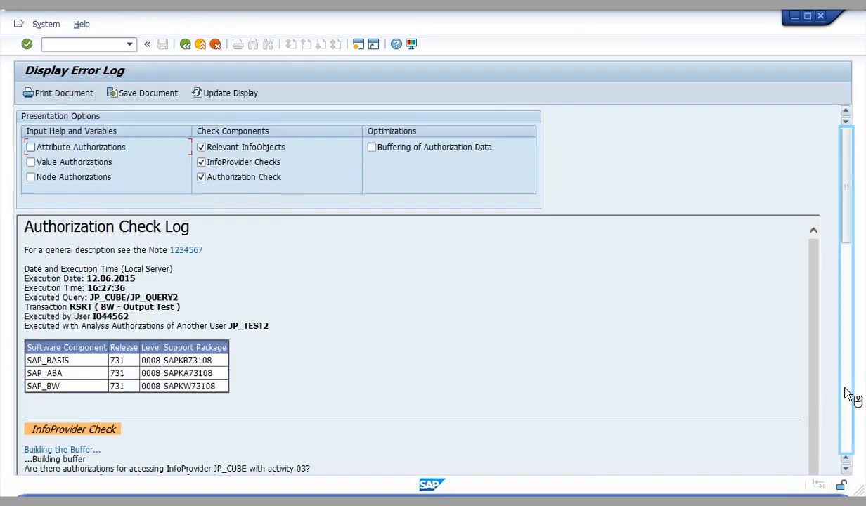
scroll("down", 3)
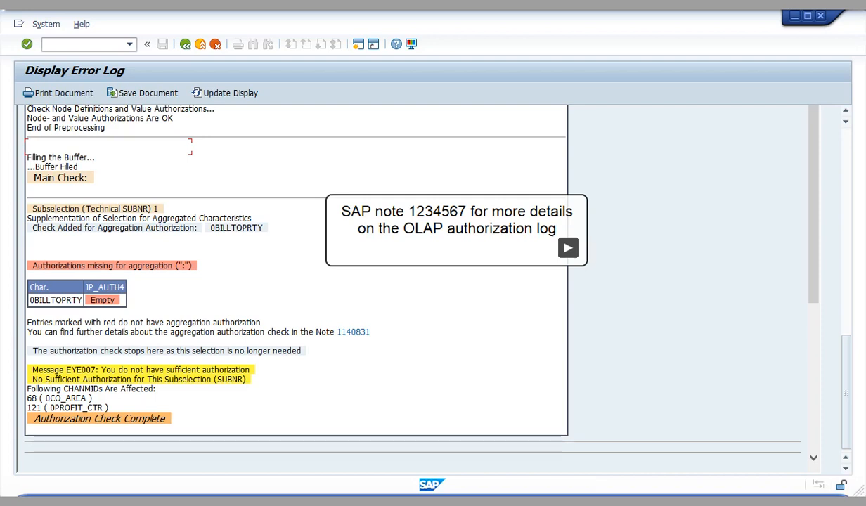
left_click(185, 44)
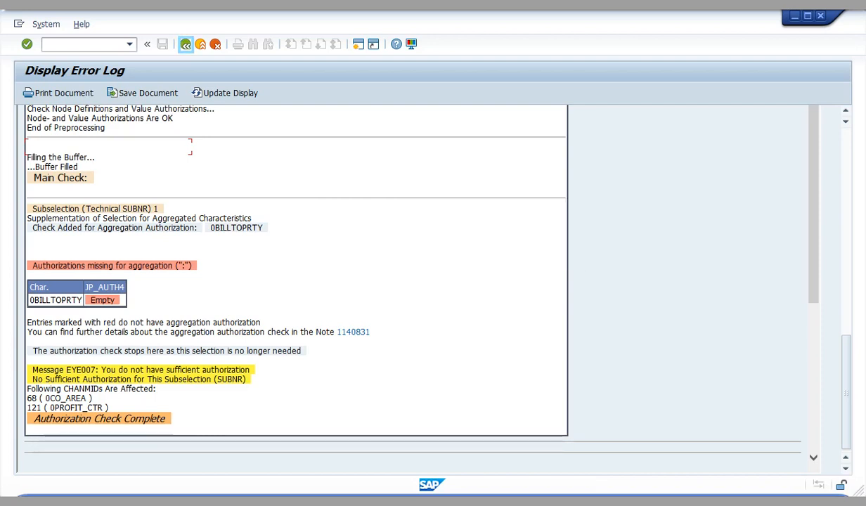
mouse_move(270, 129)
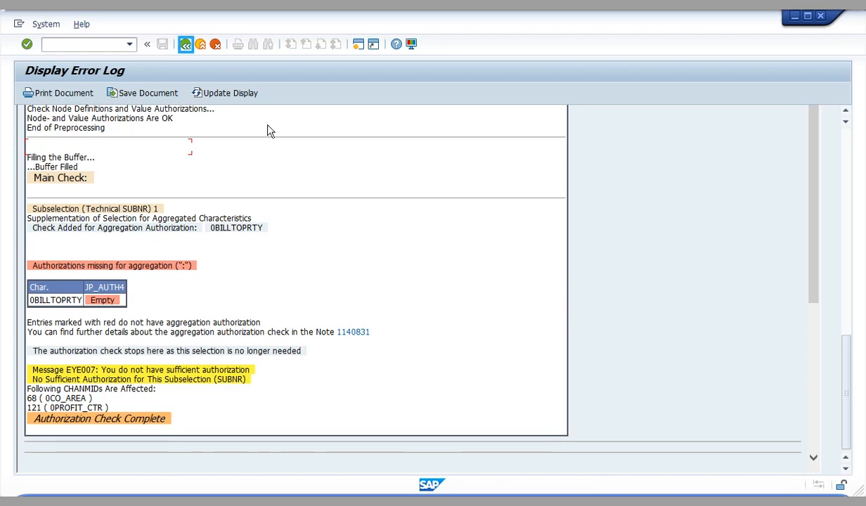
left_click(185, 44)
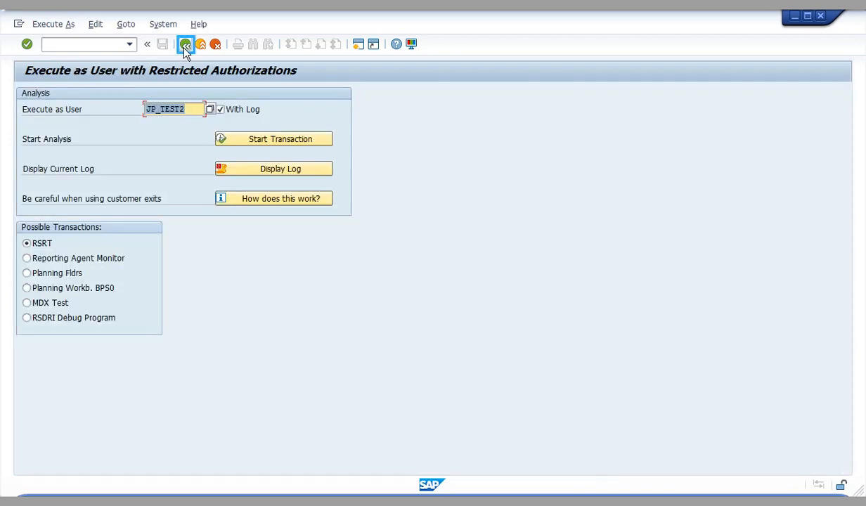
Step: Display JP_TEST2's stored authorization log showing 0BILLTOPRTY missing, then return
left_click(185, 44)
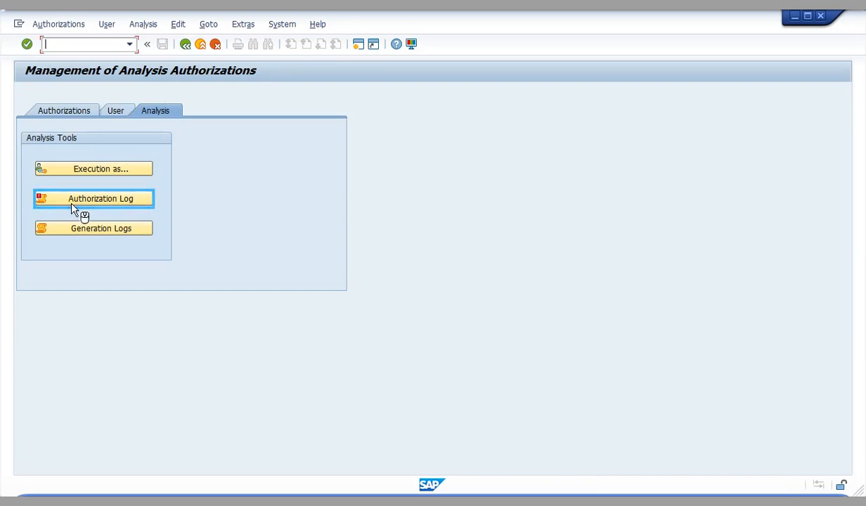
left_click(93, 199)
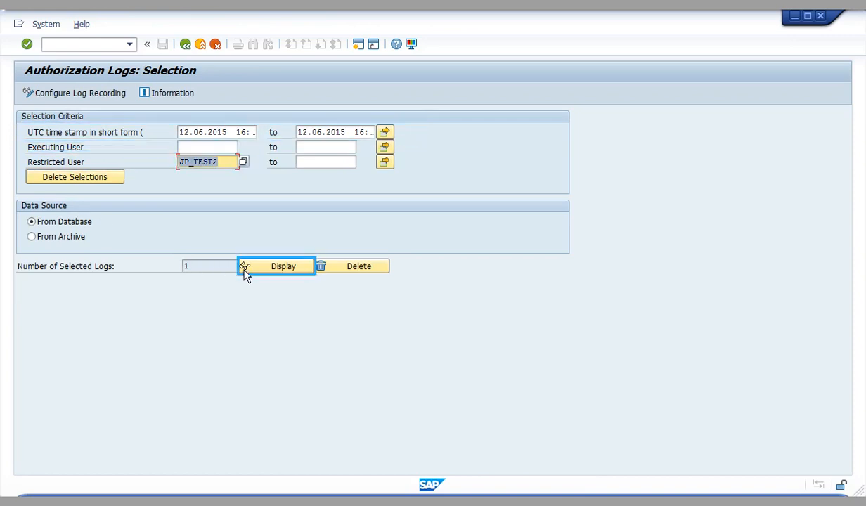
left_click(283, 266)
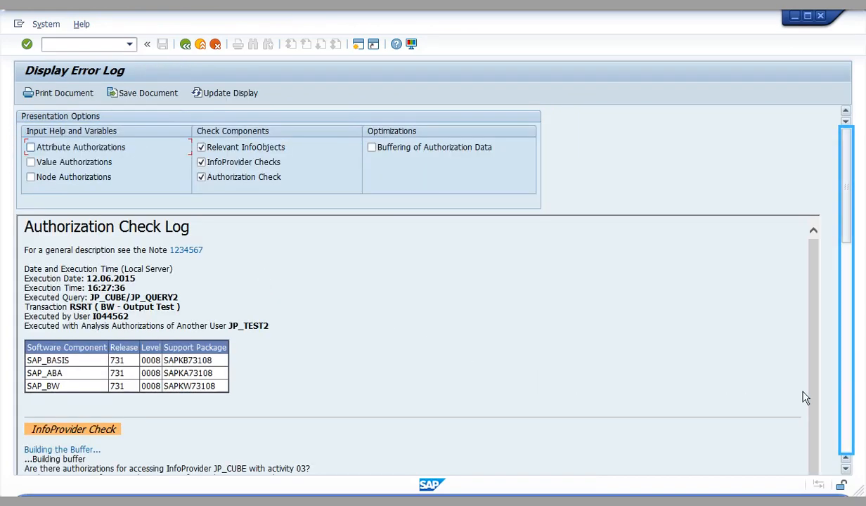
scroll("down", 3)
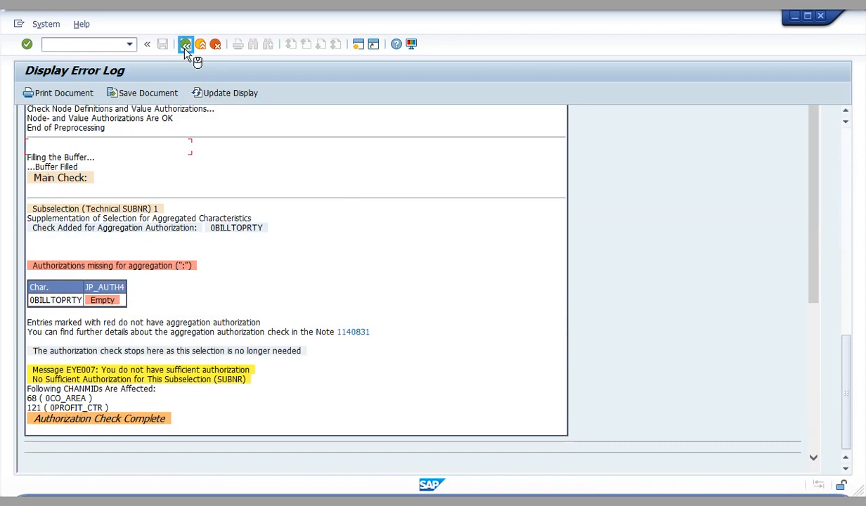
left_click(186, 43)
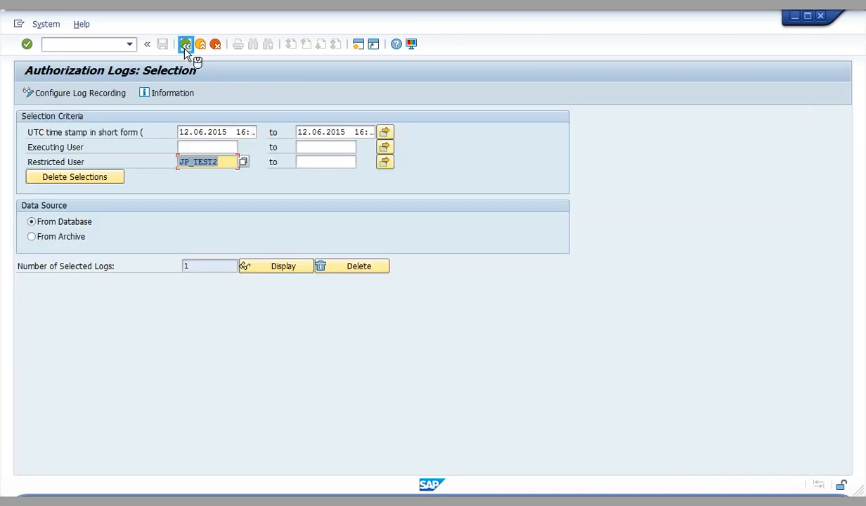
left_click(185, 44)
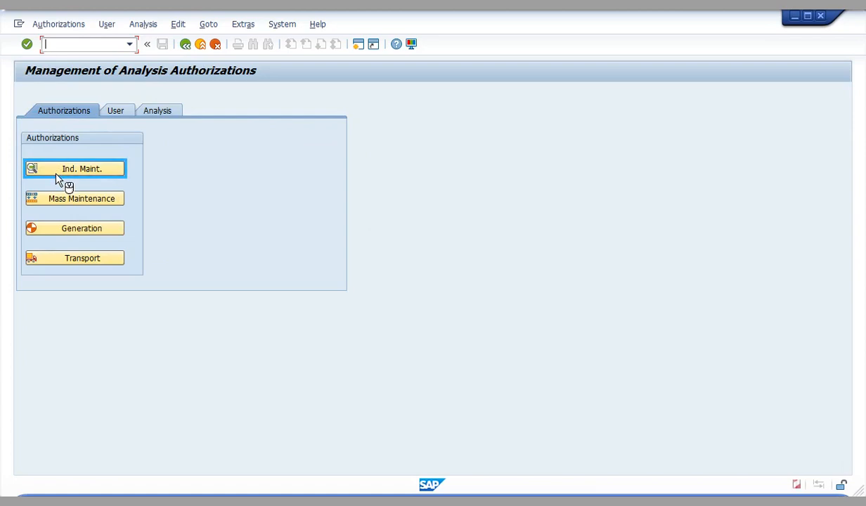
Step: Reopen authorization JP_AUTH4 for editing via individual maintenance
left_click(82, 169)
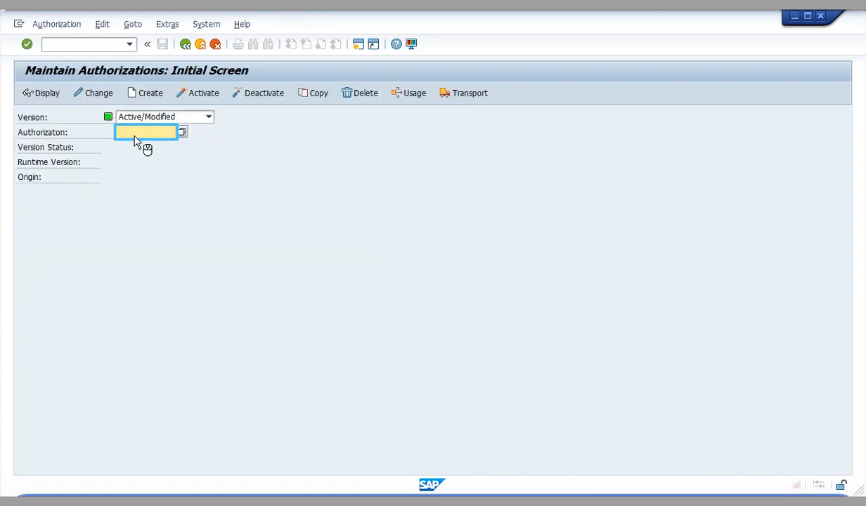
type("JP_AUTH4")
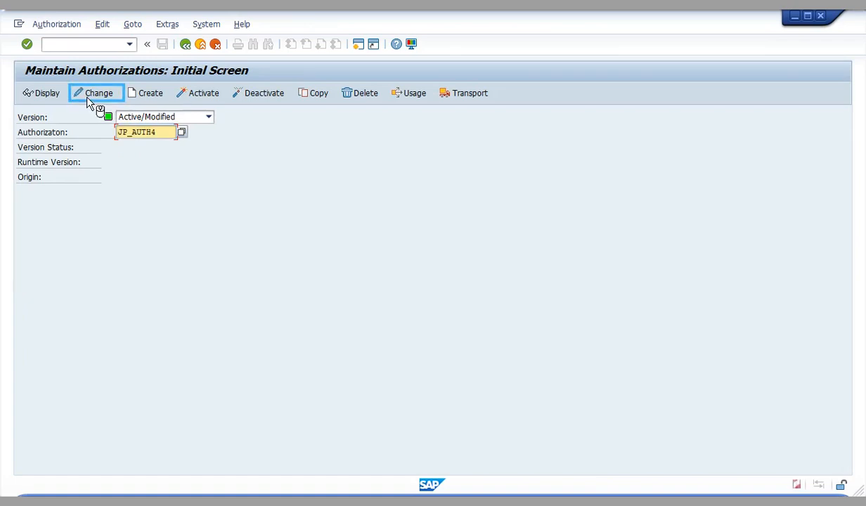
left_click(99, 92)
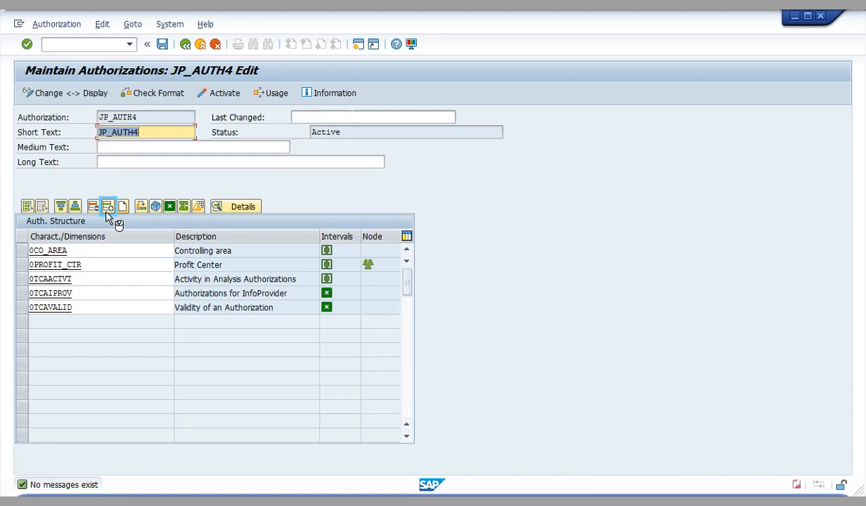
Step: Insert a new row with characteristic 0BILLTOPRTY into JP_AUTH4's structure
left_click(107, 205)
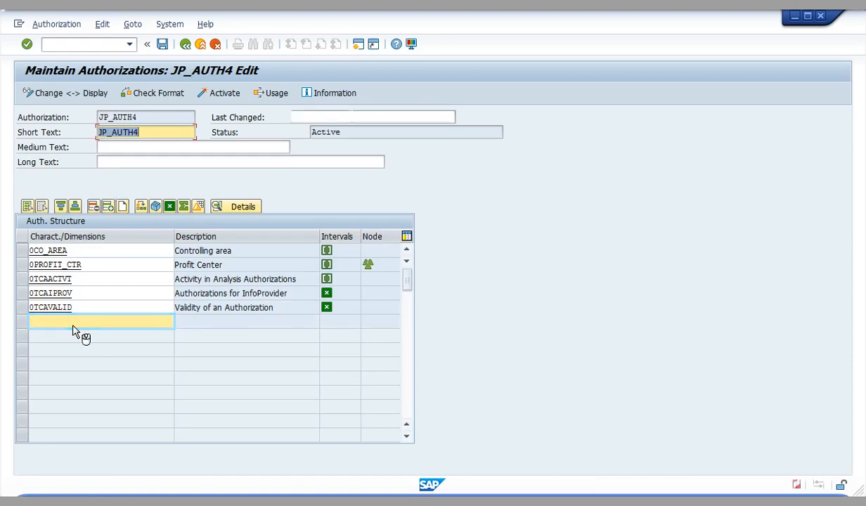
type("0BILLTOPR")
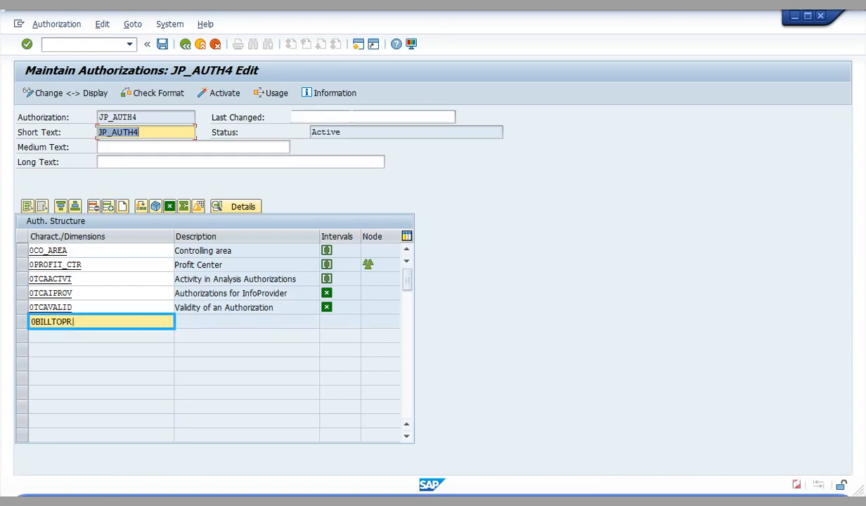
key("Enter")
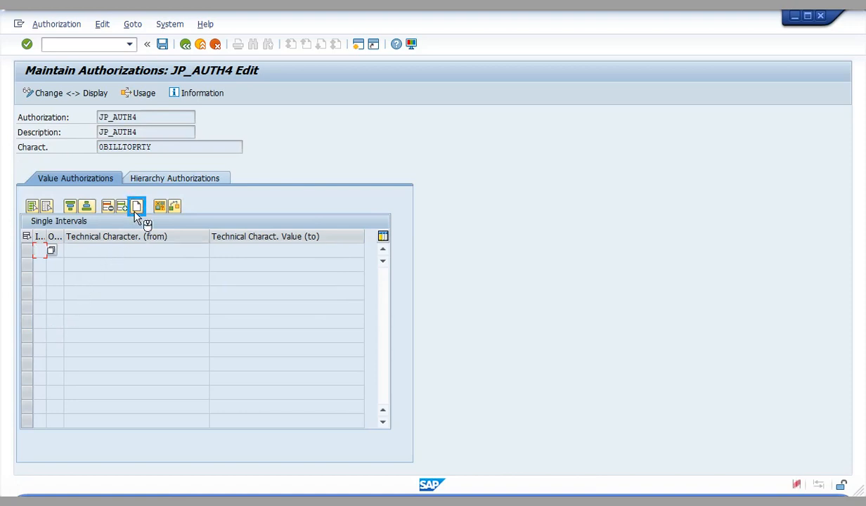
Step: Grant 0BILLTOPRTY the single value ':' and return to JP_AUTH4's structure listing Bill-to party
left_click(137, 205)
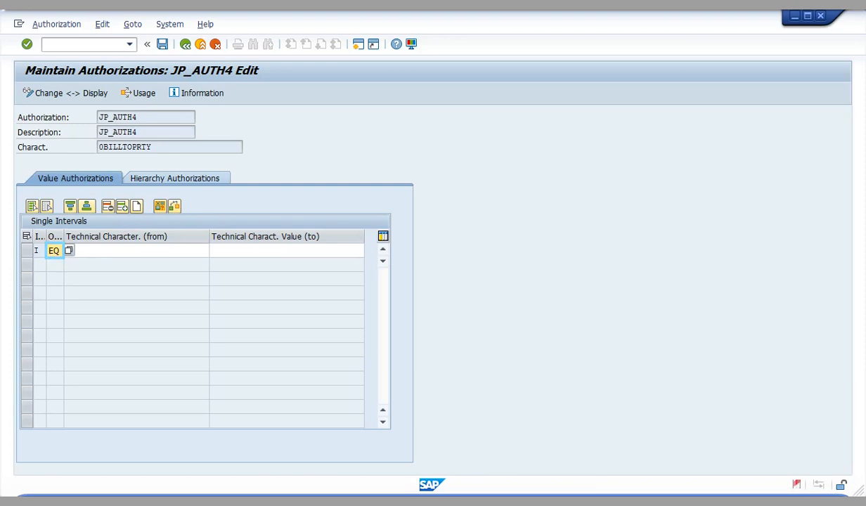
left_click(133, 250)
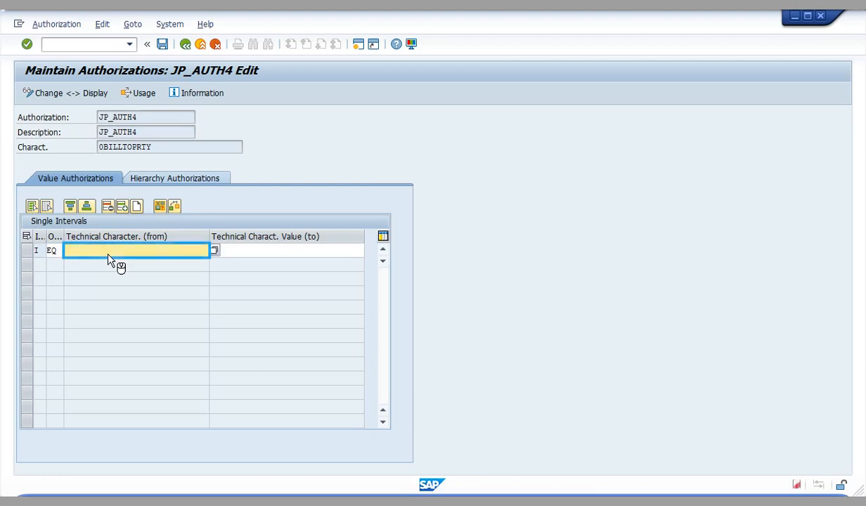
left_click(135, 250)
type(":")
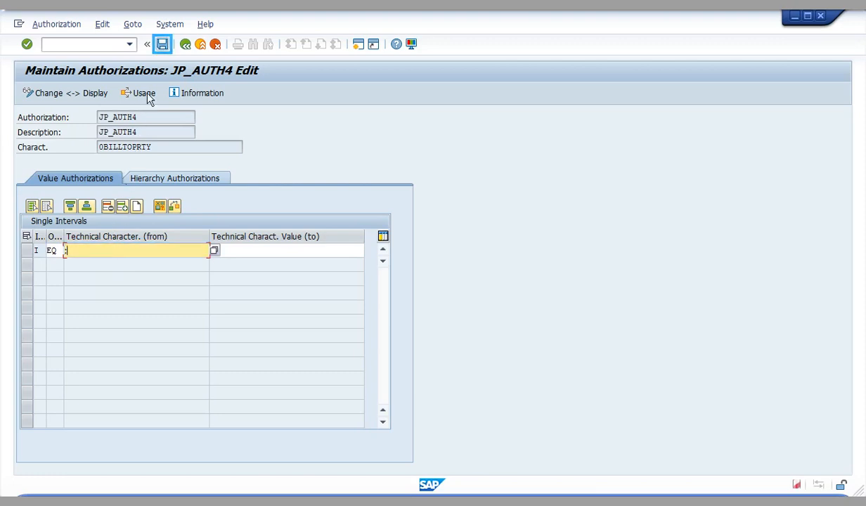
left_click(185, 44)
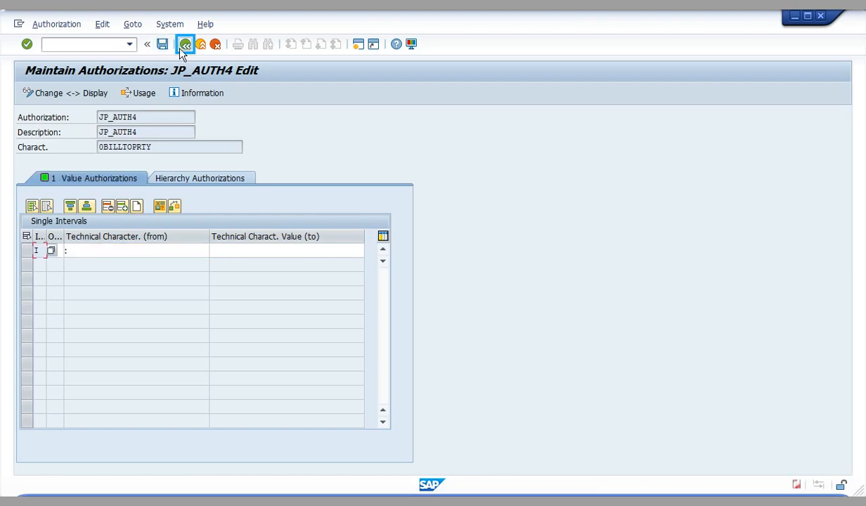
left_click(186, 43)
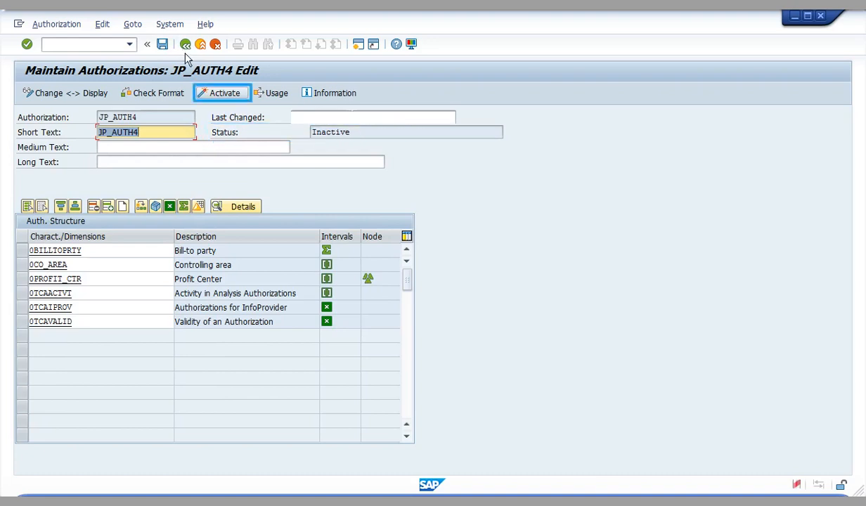
Step: Activate JP_AUTH4, then return to RSECADMIN's Analysis tools
left_click(224, 93)
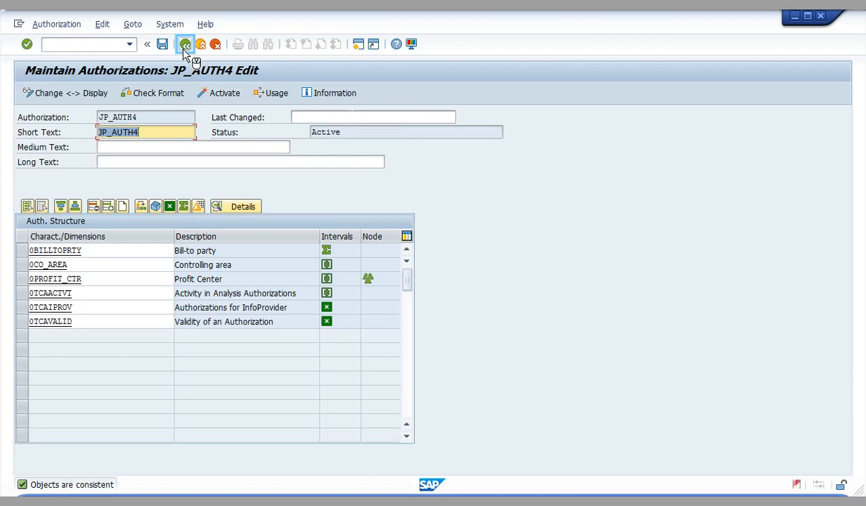
left_click(186, 44)
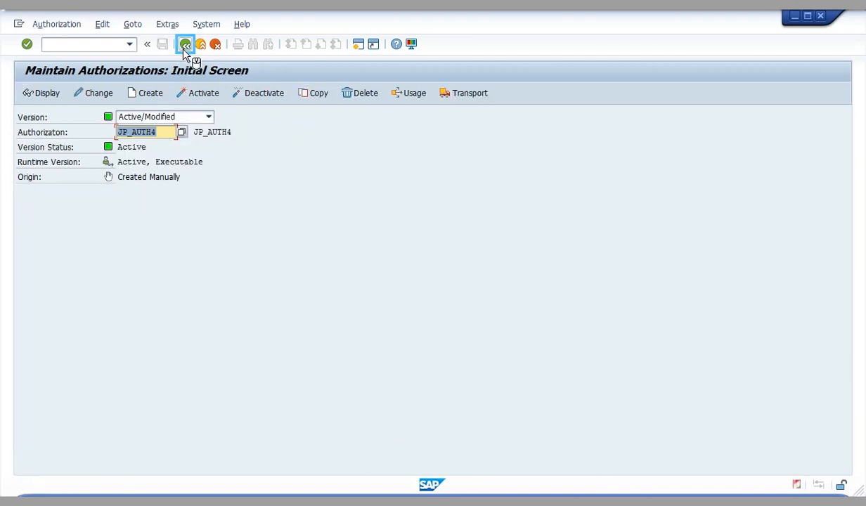
left_click(186, 44)
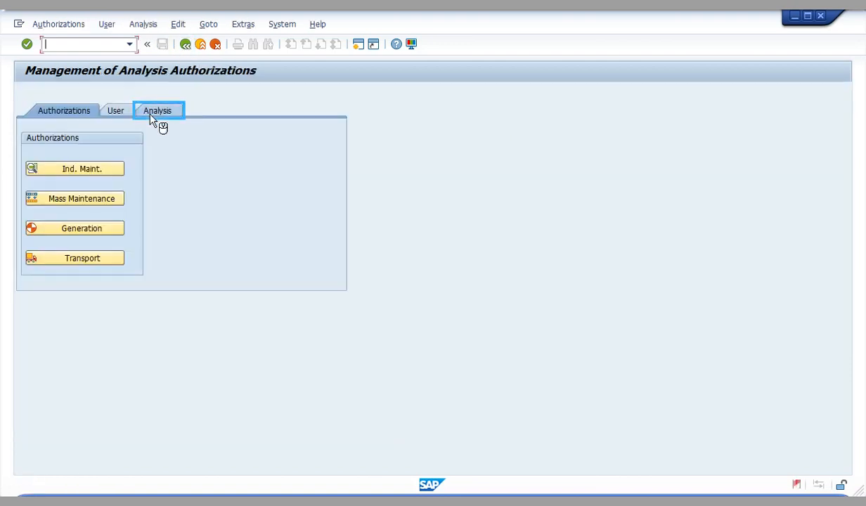
left_click(158, 109)
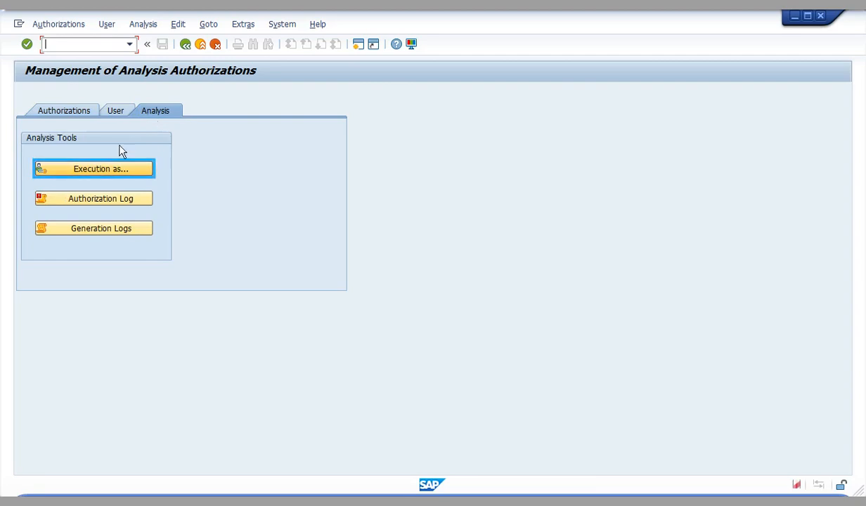
Step: Execute JP_CUBE/JP_QUERY2 as JP_TEST2 with authorization log, returning controlling area MCK1 data
left_click(93, 168)
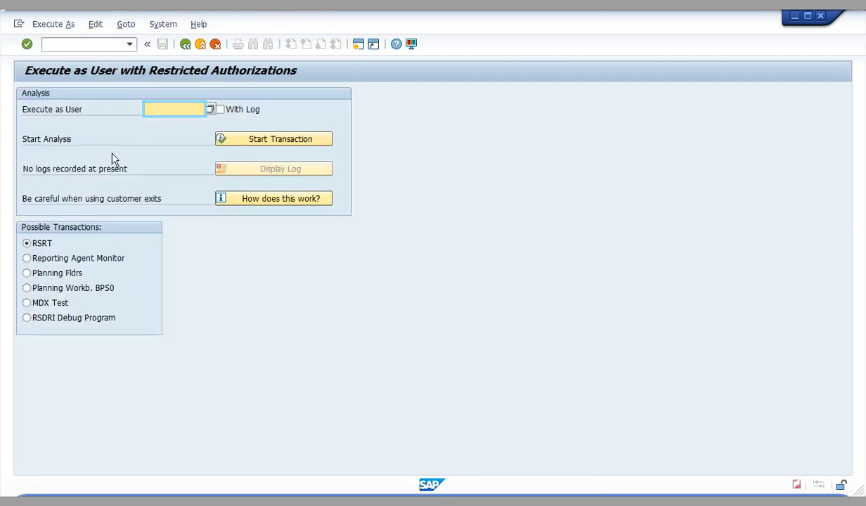
type("JP_TEST2")
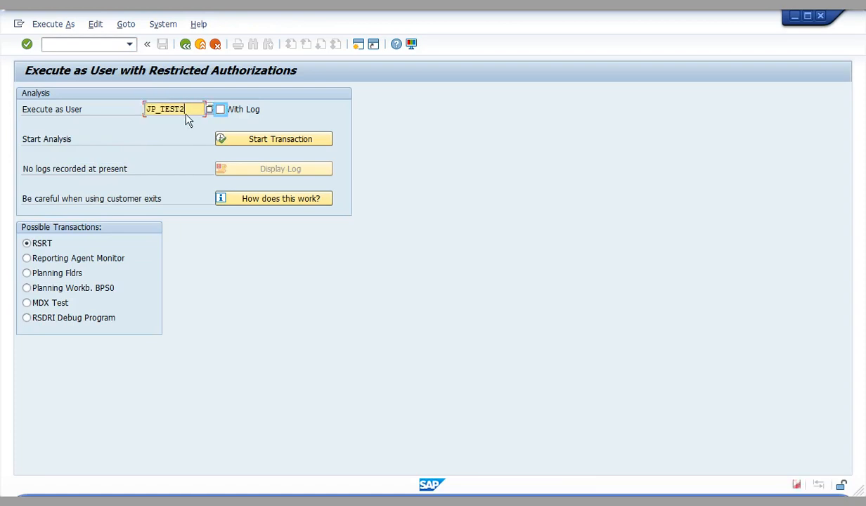
left_click(219, 110)
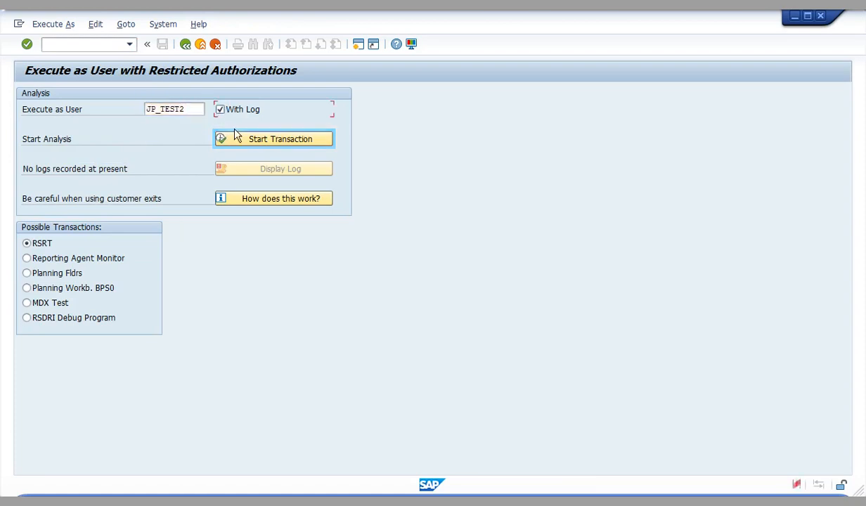
left_click(272, 140)
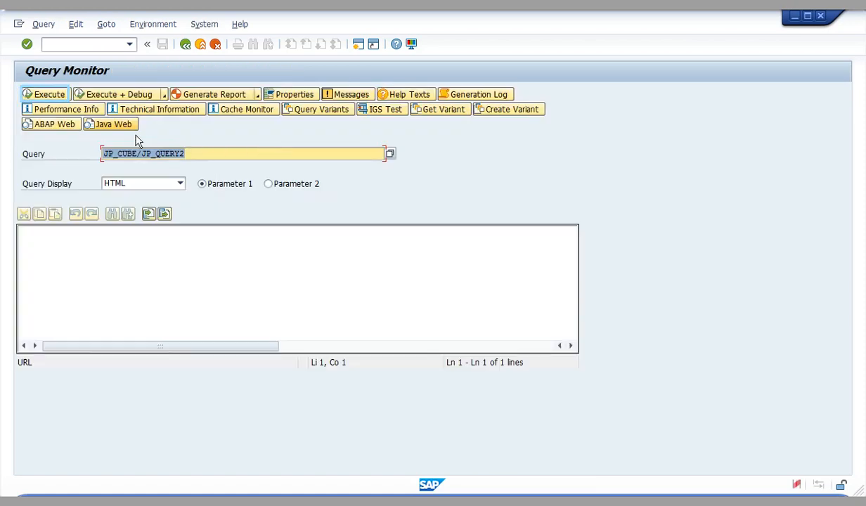
left_click(45, 93)
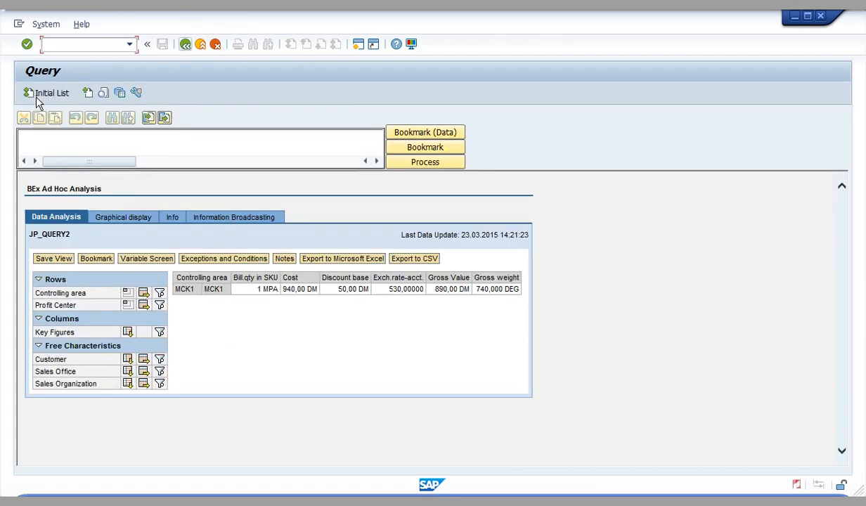